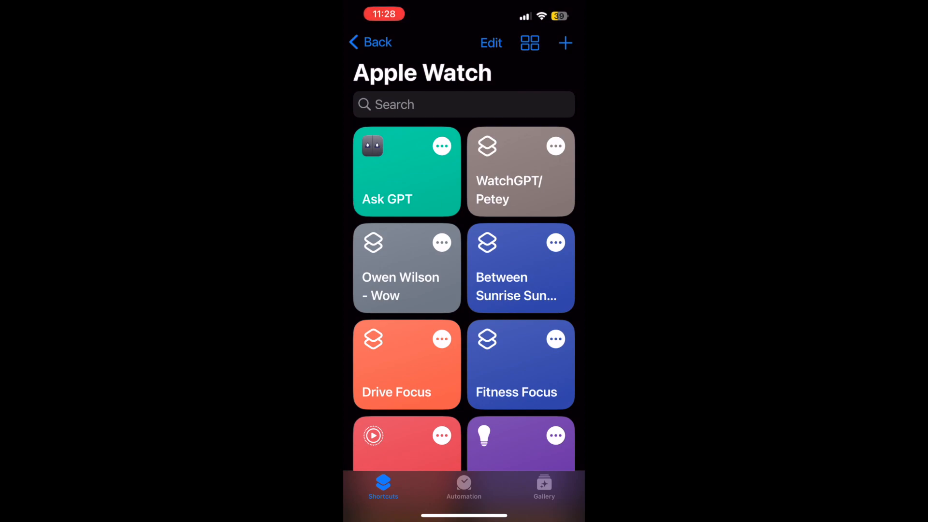
Step: Create a new shortcut and rename it 'Action Menu (Test)'
{"action": "left_click", "coordinate": [566, 42]}
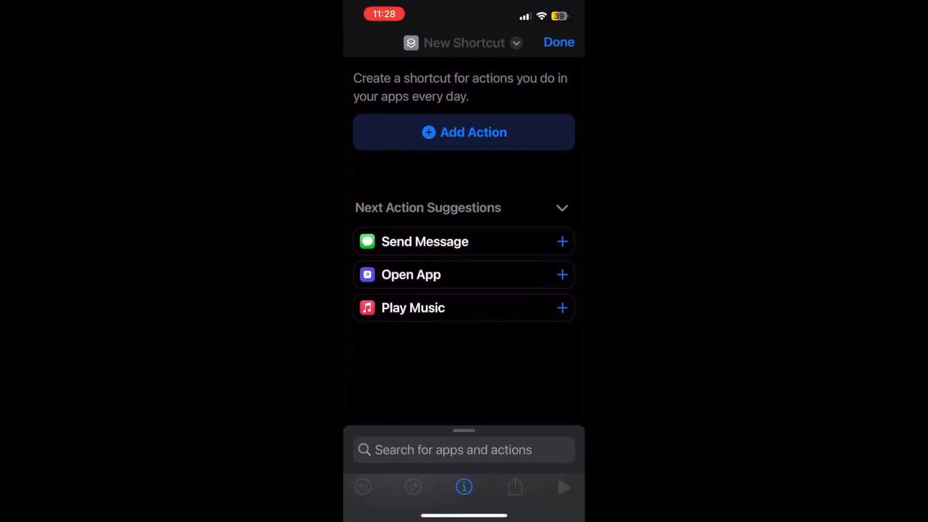
{"action": "left_click", "coordinate": [463, 43]}
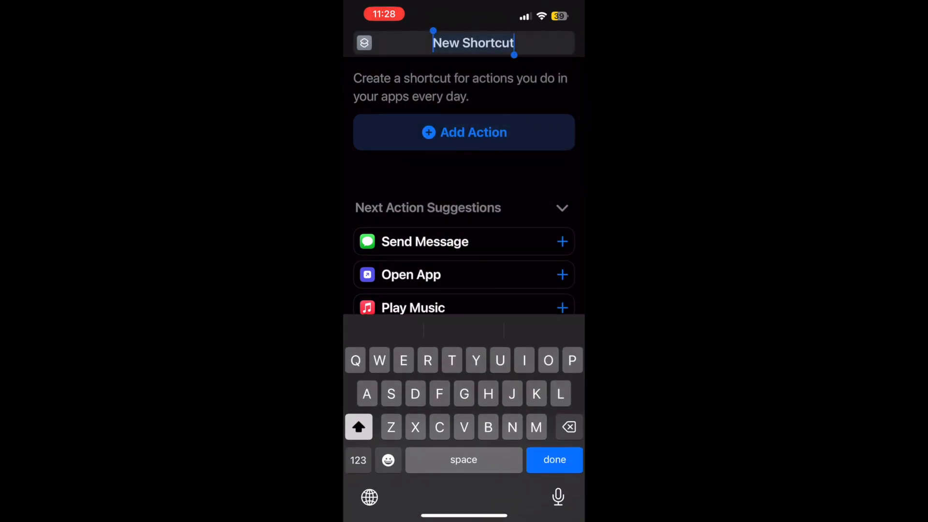
{"action": "type", "text": "Action M"}
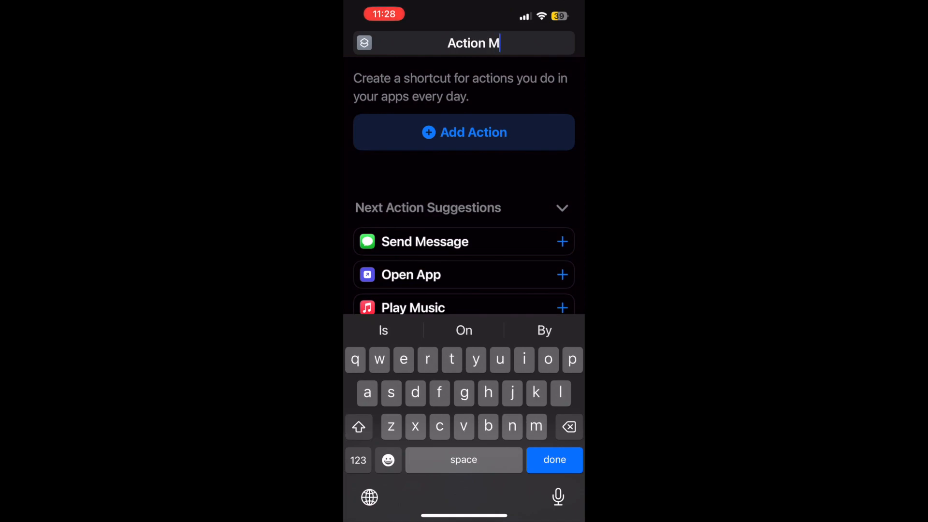
{"action": "type", "text": "enu (Test"}
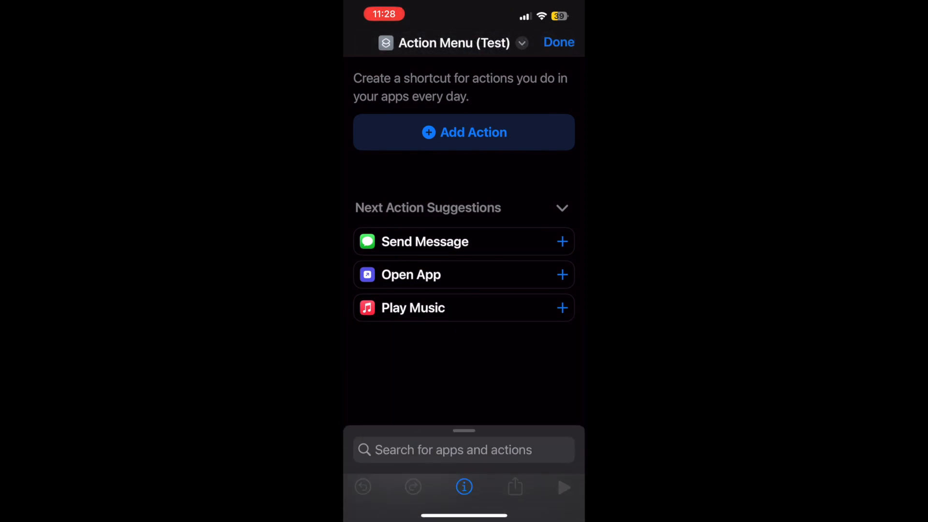
Step: Add a Choose from Menu action with the prompt 'Select your Action!'
{"action": "left_click", "coordinate": [463, 450]}
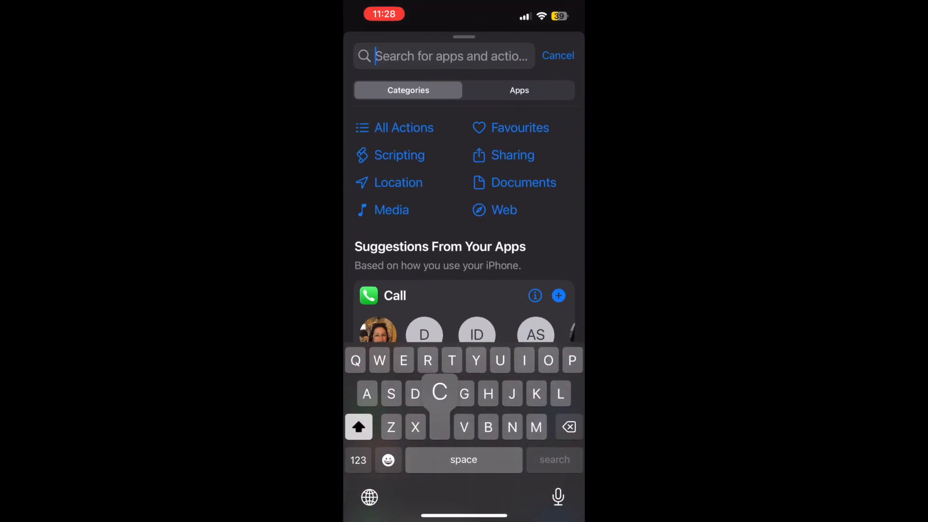
{"action": "type", "text": "Choose"}
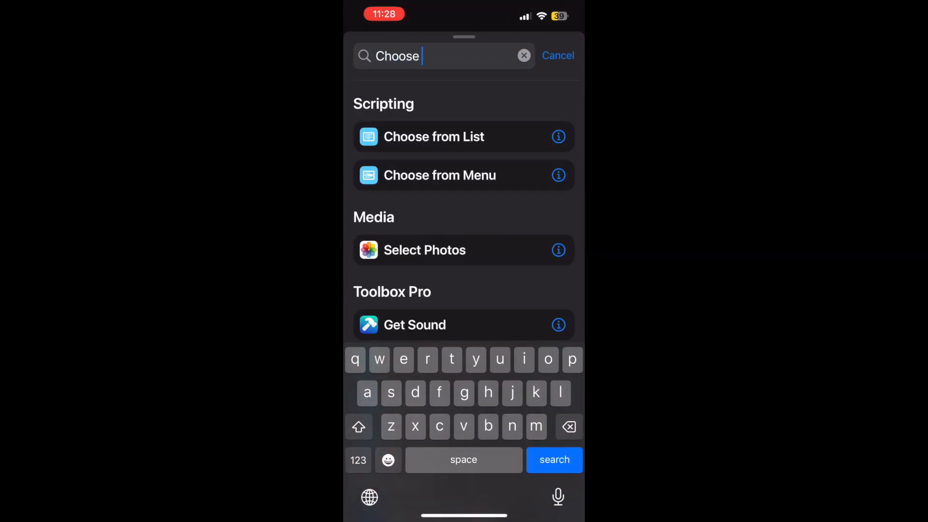
{"action": "left_click", "coordinate": [439, 175]}
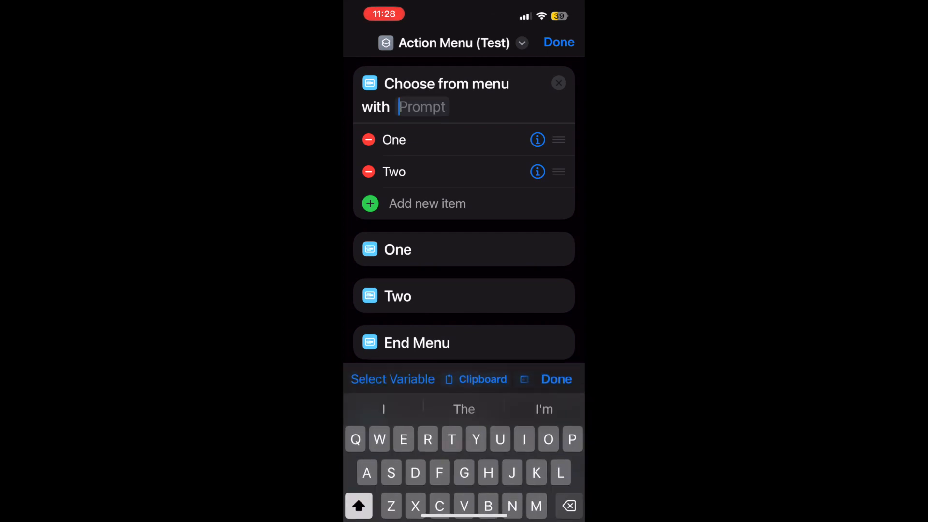
{"action": "type", "text": "Select your Actio"}
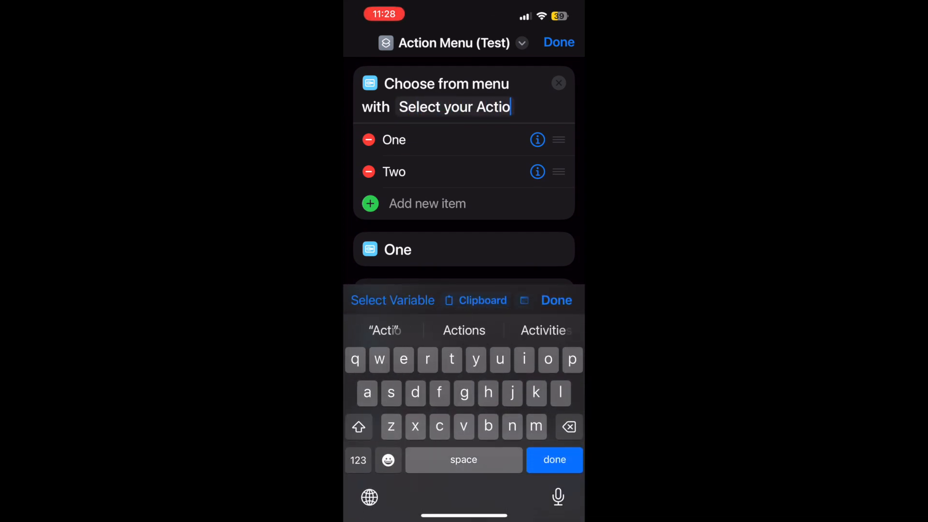
{"action": "type", "text": "n!"}
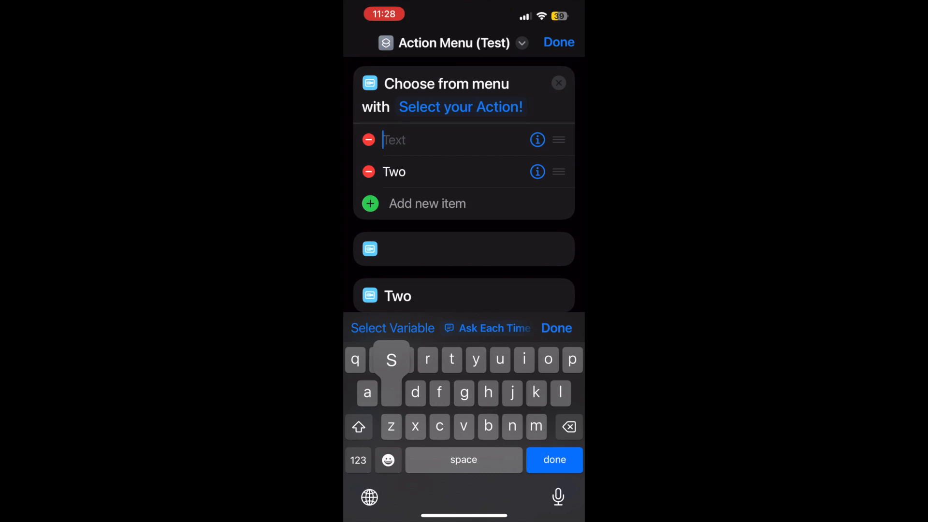
Step: Name the first three menu options Shazam, Play Radio Station and WatchGPT
{"action": "type", "text": "sh"}
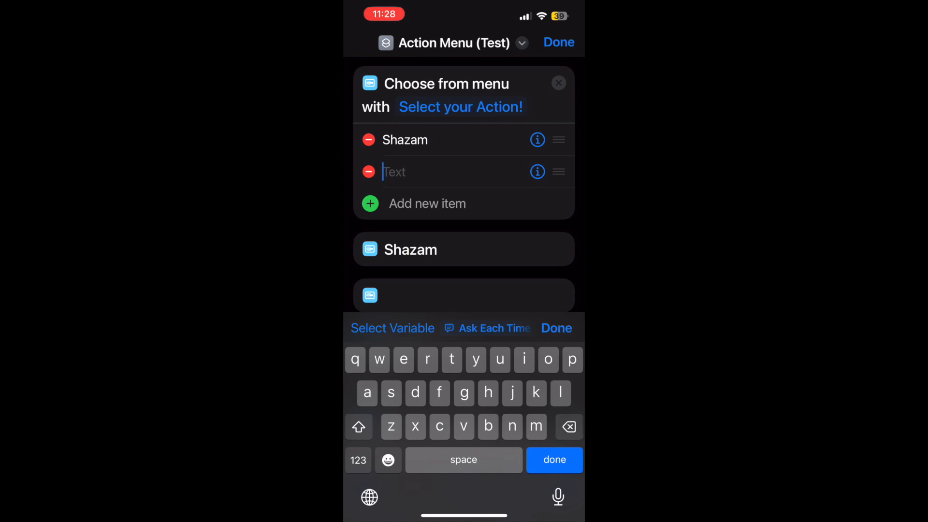
{"action": "type", "text": "Play Radio S"}
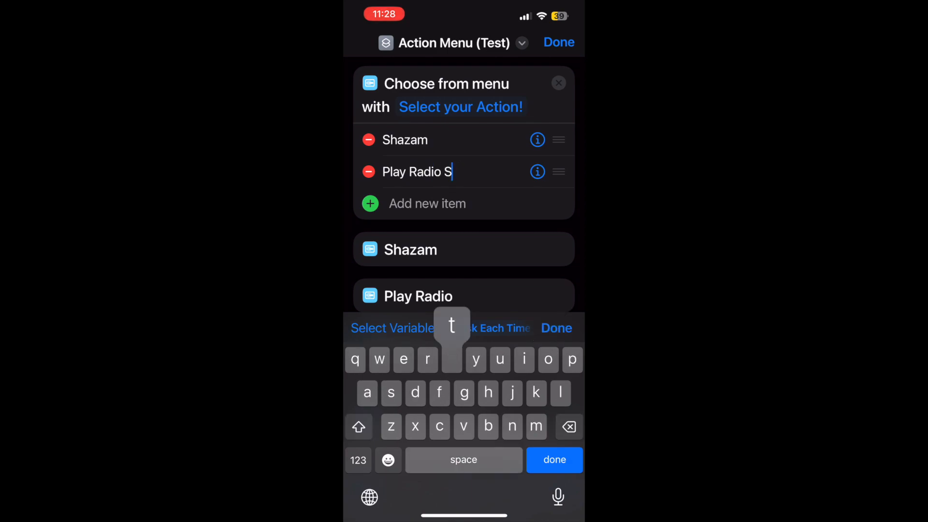
{"action": "type", "text": "tation"}
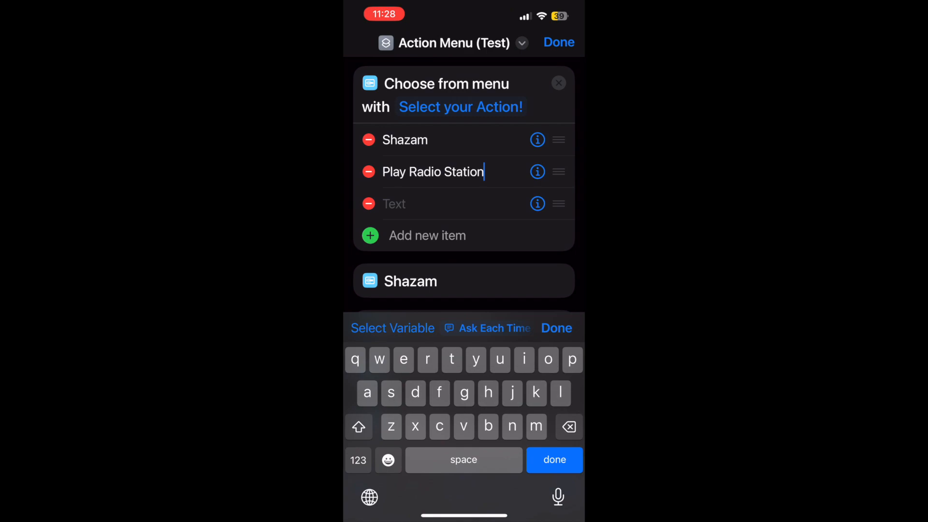
{"action": "type", "text": "Wat"}
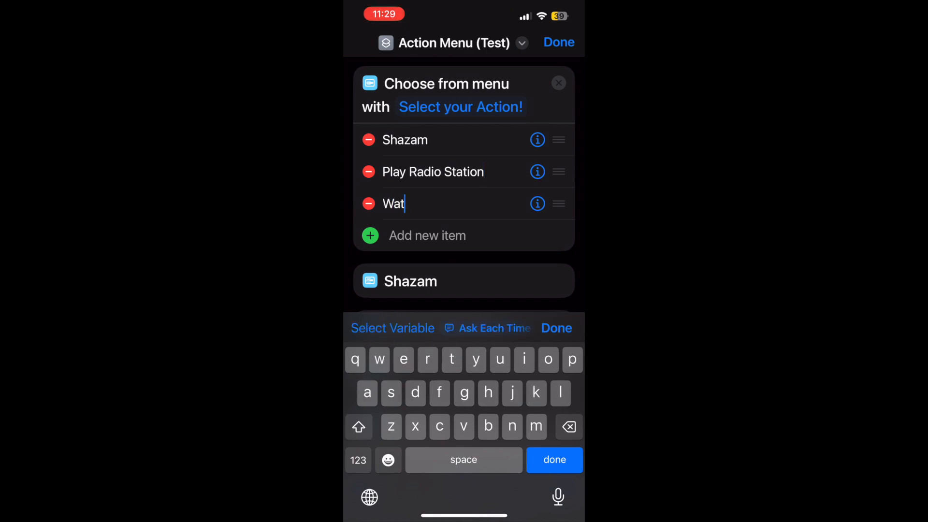
{"action": "type", "text": "chGPT"}
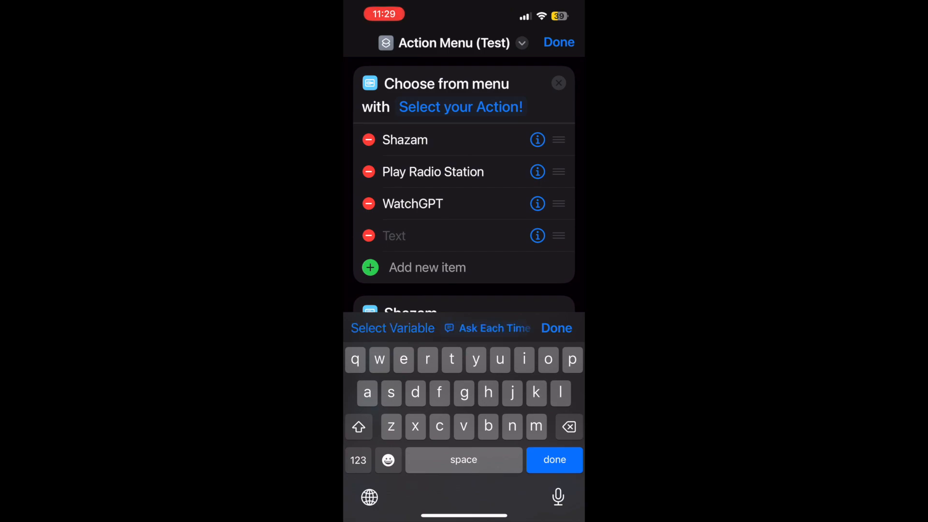
Step: Add a fourth menu option named 2 Minute Timer
{"action": "left_click", "coordinate": [393, 236]}
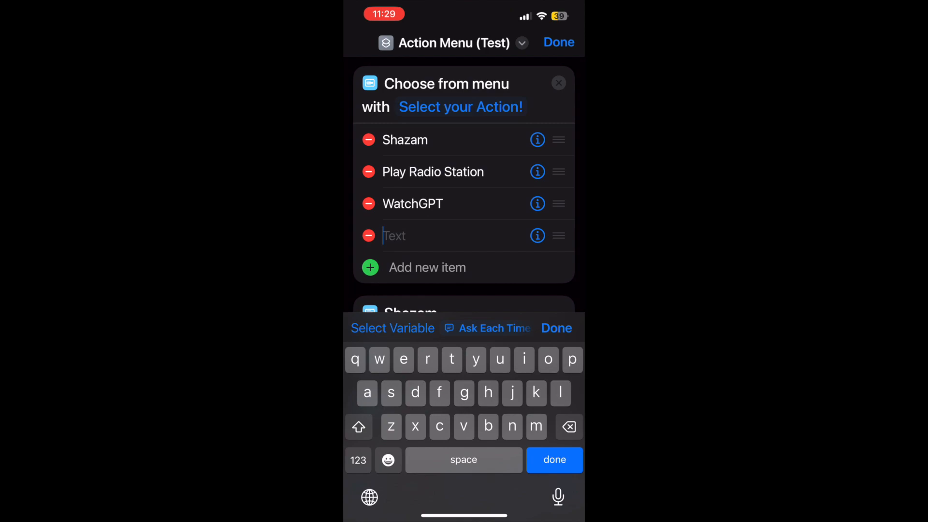
{"action": "left_click", "coordinate": [358, 460]}
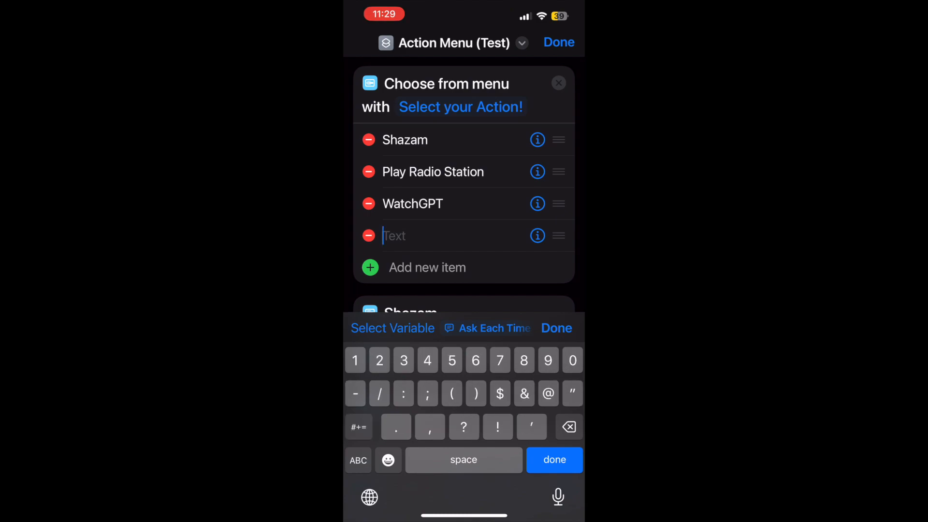
{"action": "type", "text": "2 Minute Timer"}
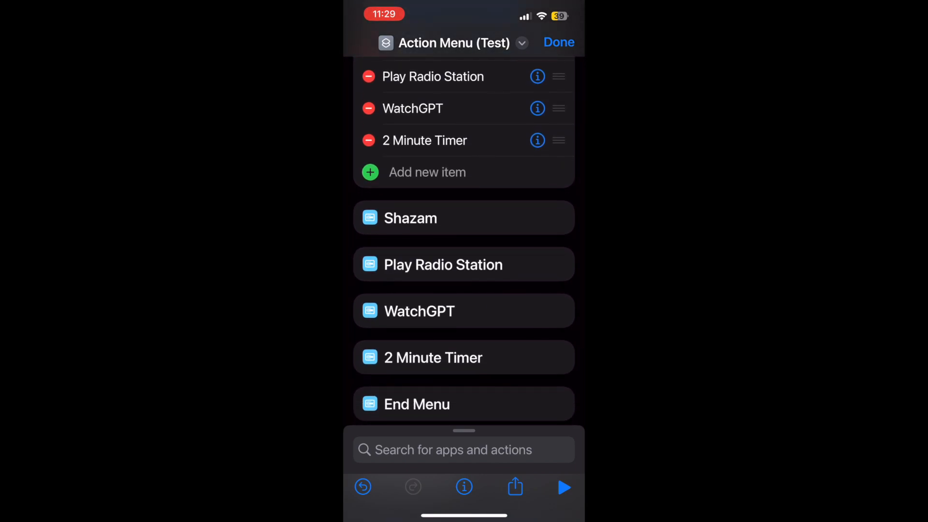
Step: Add a Shazam It action under the Shazam option
{"action": "type", "text": "Shazam"}
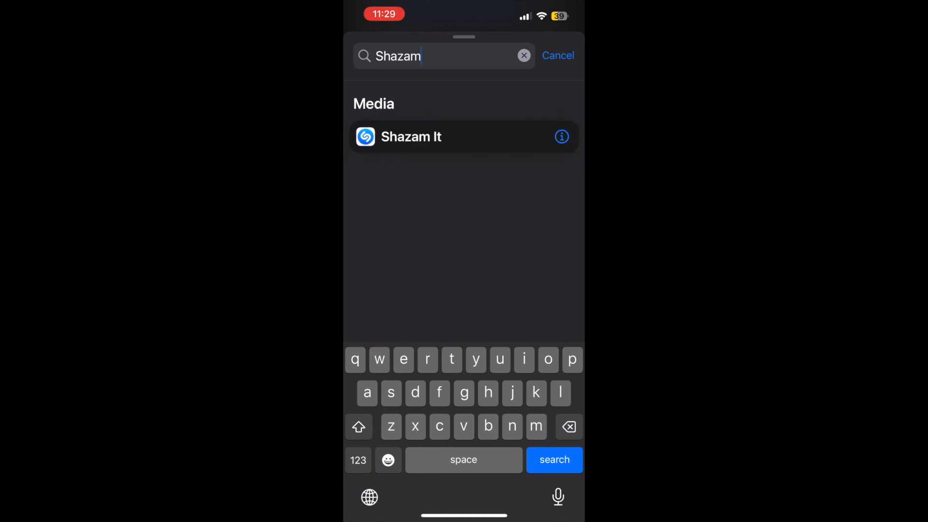
{"action": "left_click", "coordinate": [411, 136]}
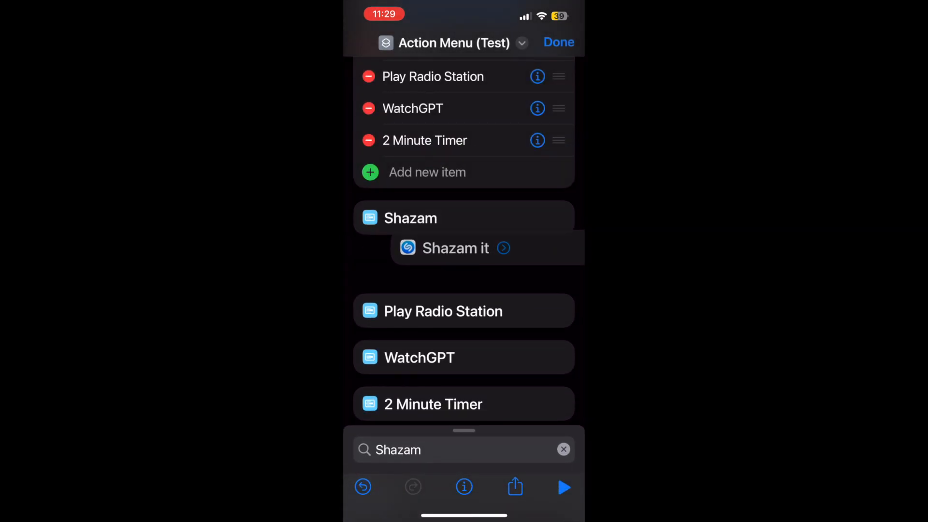
Step: Add a Play Music action under Play Radio Station, leaving the music unchosen
{"action": "left_click", "coordinate": [562, 449]}
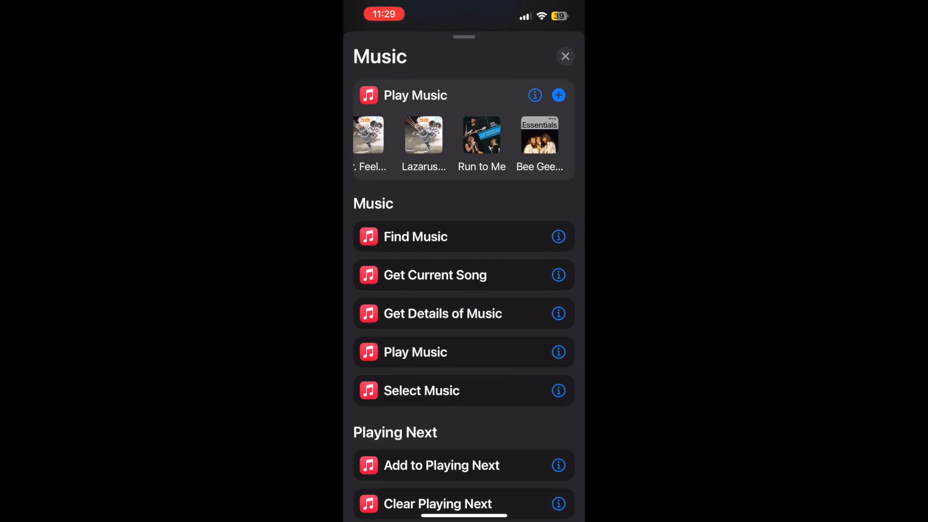
{"action": "scroll", "scroll_direction": "down", "scroll_amount": 3}
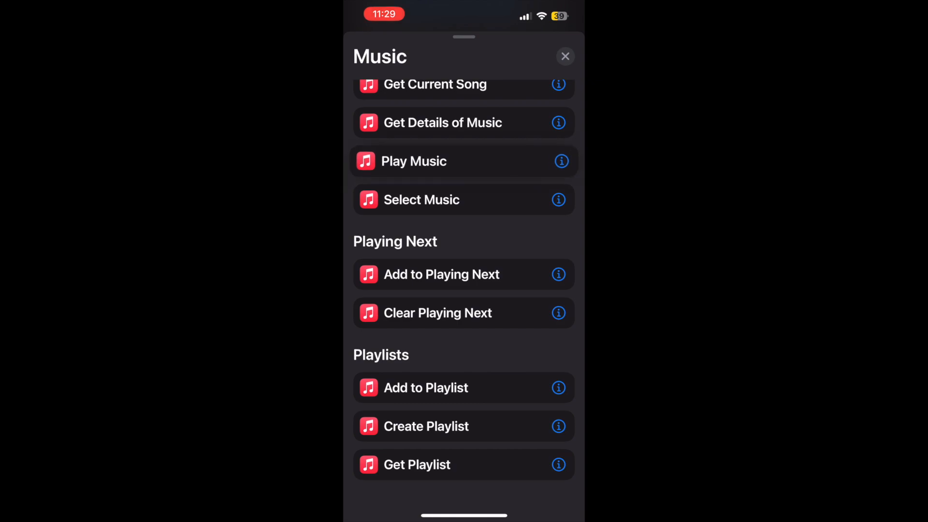
{"action": "left_click", "coordinate": [415, 161]}
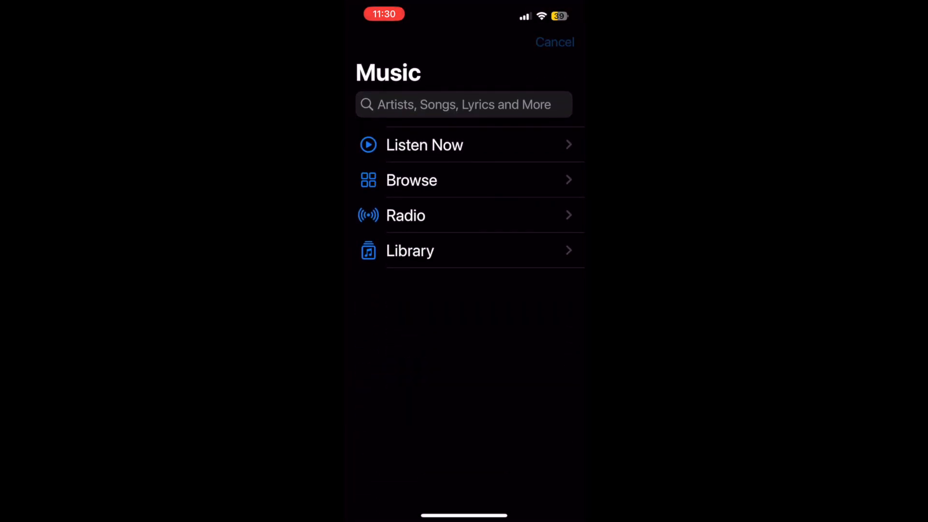
{"action": "left_click", "coordinate": [553, 41]}
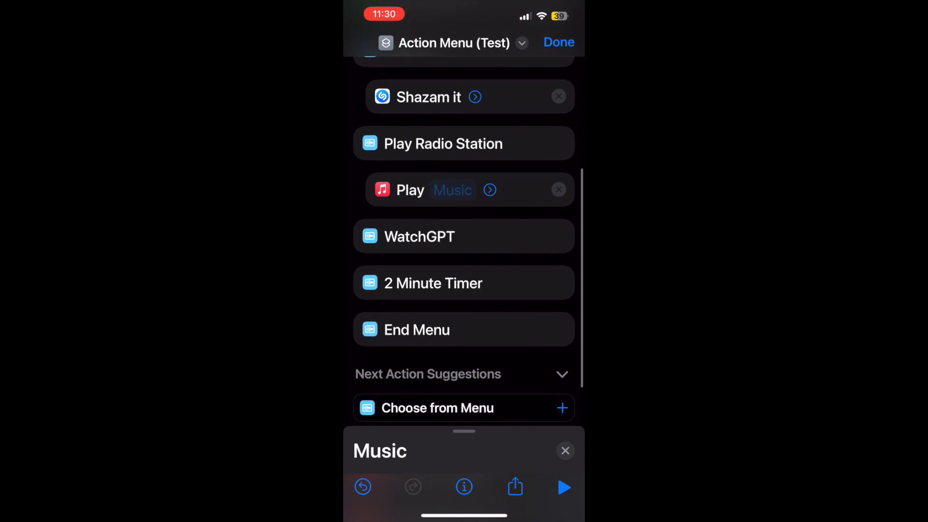
Step: Add a Run Shortcut action under WatchGPT, initially set to Ask GPT
{"action": "scroll", "scroll_direction": "down", "scroll_amount": 3}
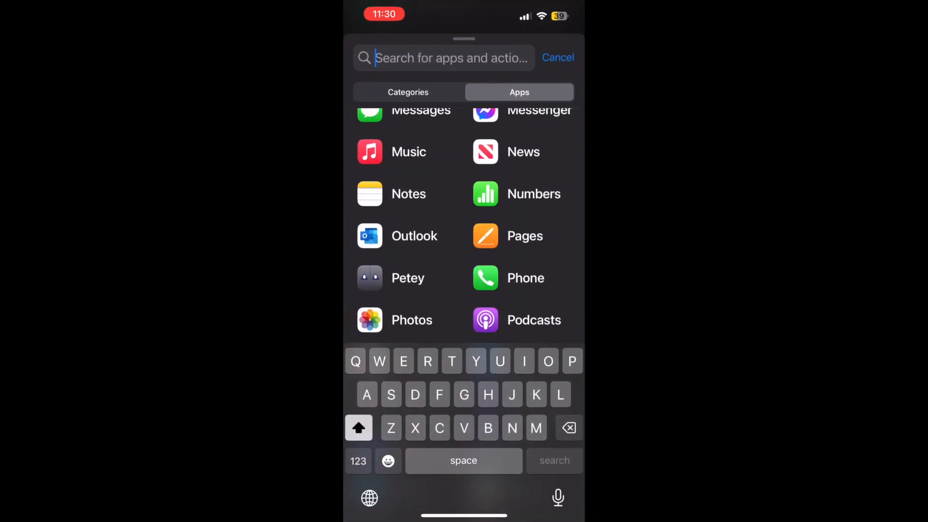
{"action": "type", "text": "Short"}
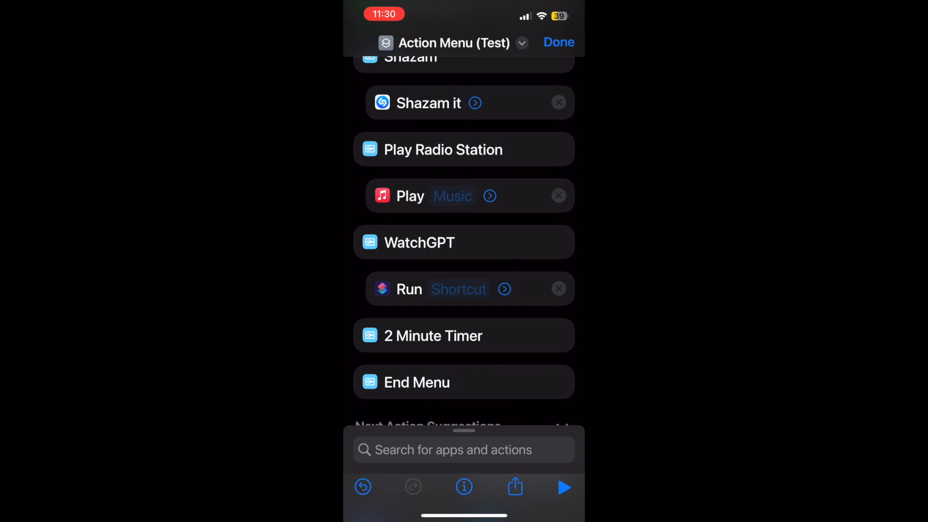
{"action": "left_click", "coordinate": [458, 288]}
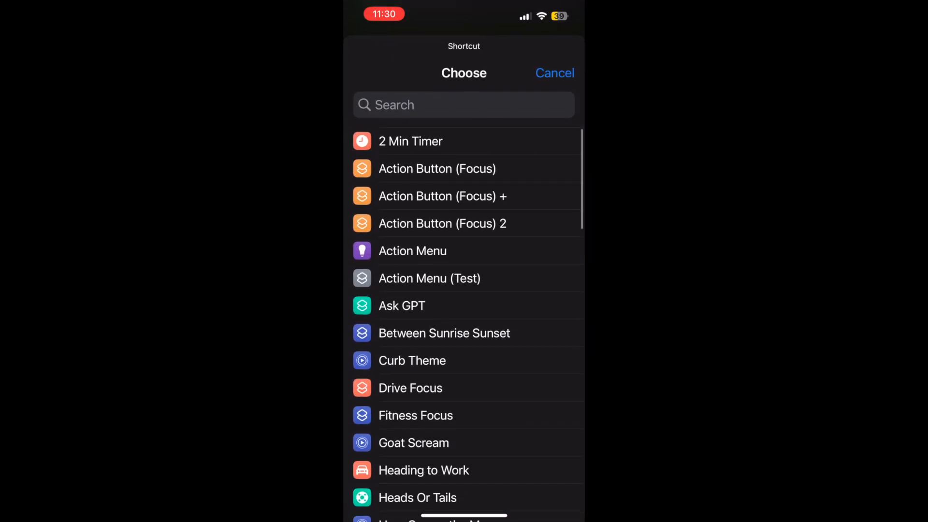
{"action": "left_click", "coordinate": [401, 305]}
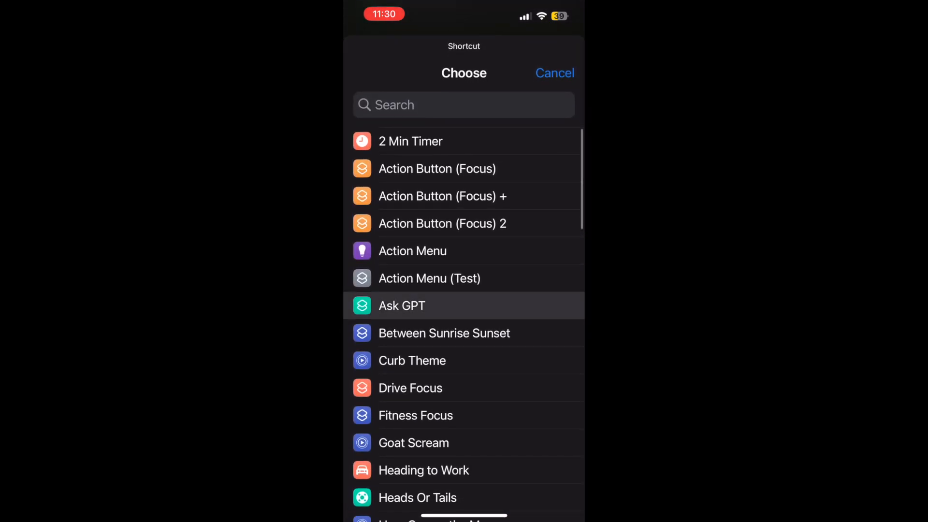
{"action": "left_click", "coordinate": [401, 305]}
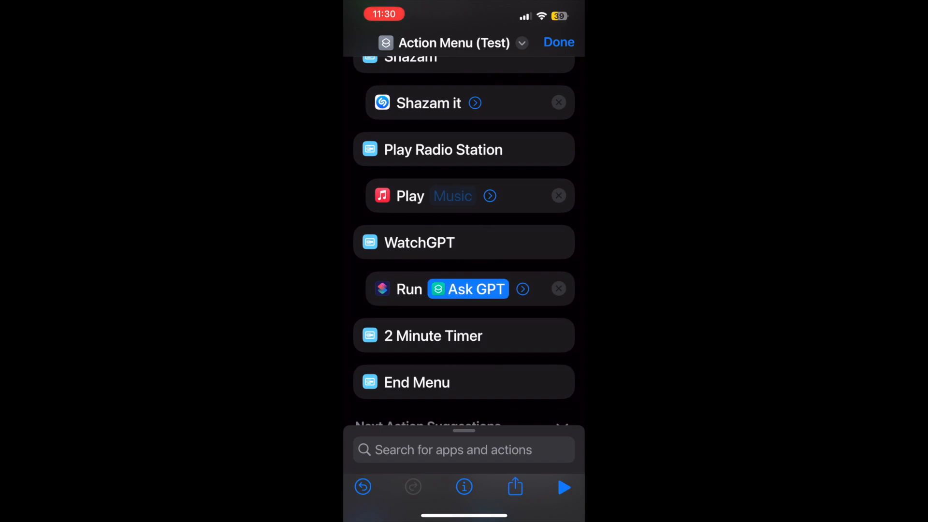
Step: Change the Run Shortcut target to the WatchGPT/Petey shortcut
{"action": "left_click", "coordinate": [466, 289]}
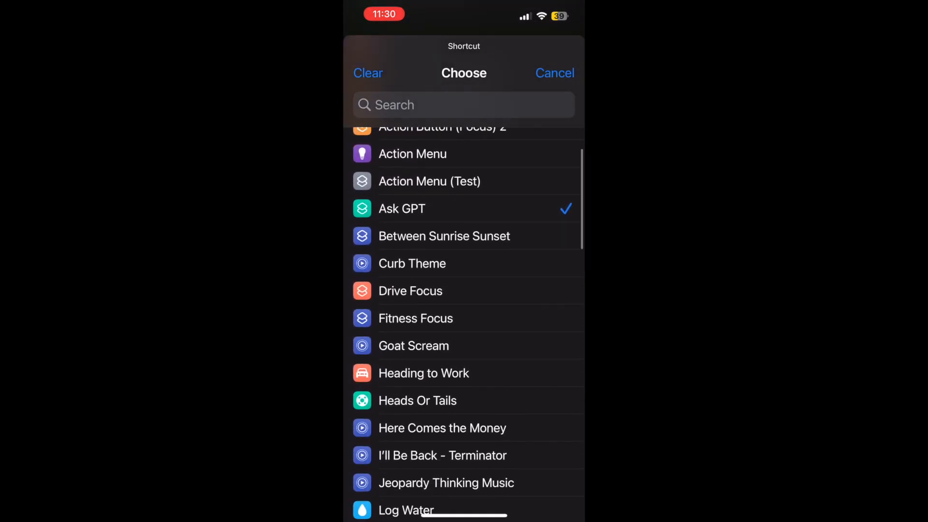
{"action": "scroll", "scroll_direction": "down", "scroll_amount": 3}
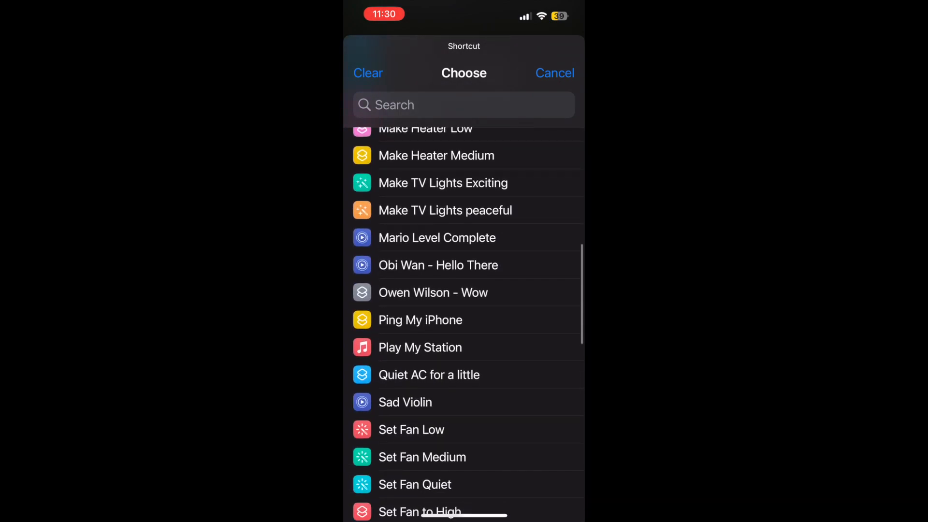
{"action": "scroll", "scroll_direction": "down", "scroll_amount": 3}
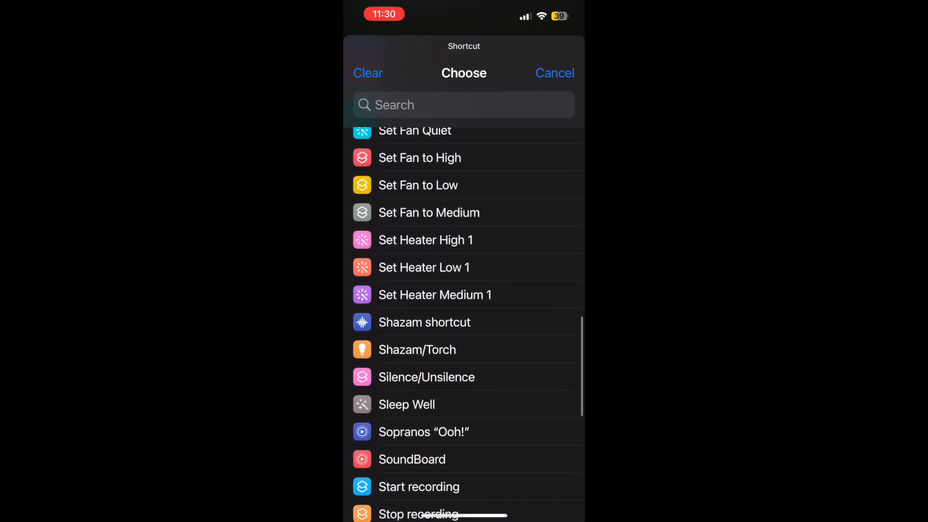
{"action": "scroll", "scroll_direction": "down", "scroll_amount": 3}
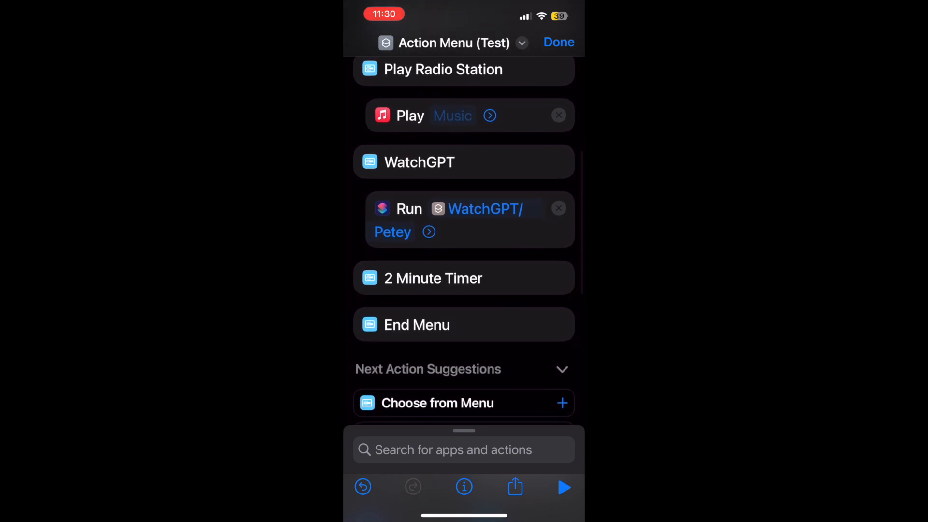
Step: Add Run Shortcut set to 2 Min Timer under 2 Minute Timer, then test-run the menu
{"action": "type", "text": "Run short"}
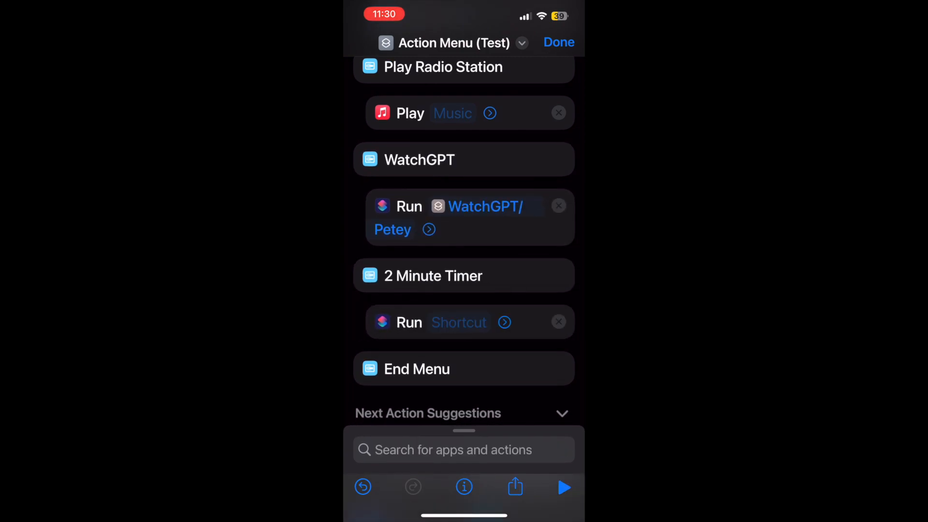
{"action": "left_click", "coordinate": [458, 322]}
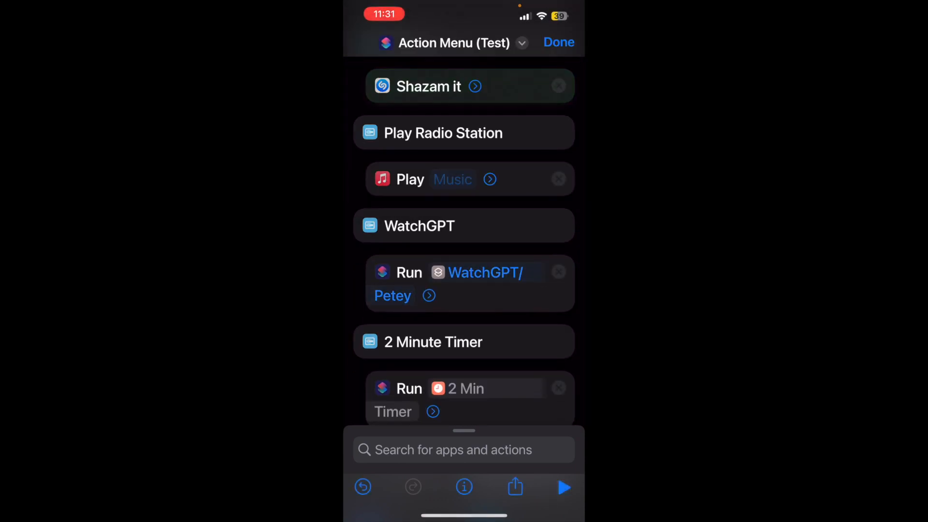
{"action": "left_click", "coordinate": [562, 487]}
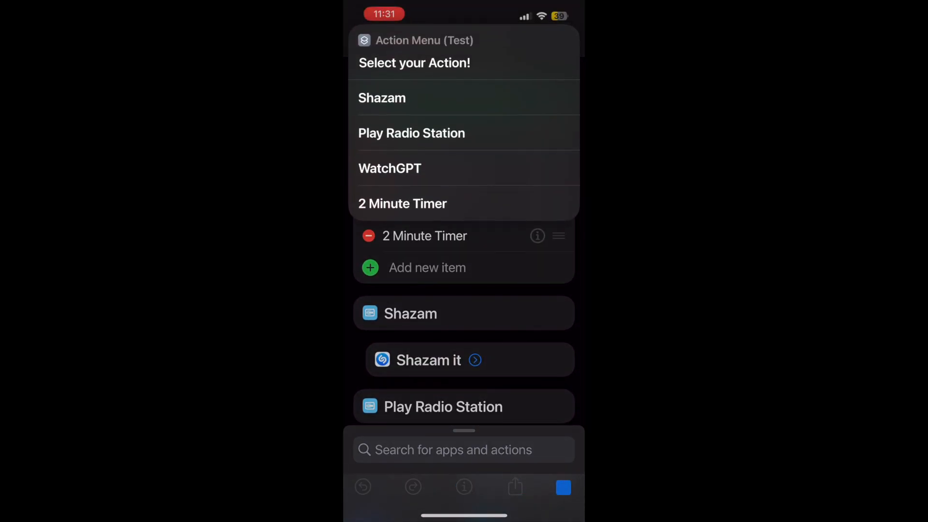